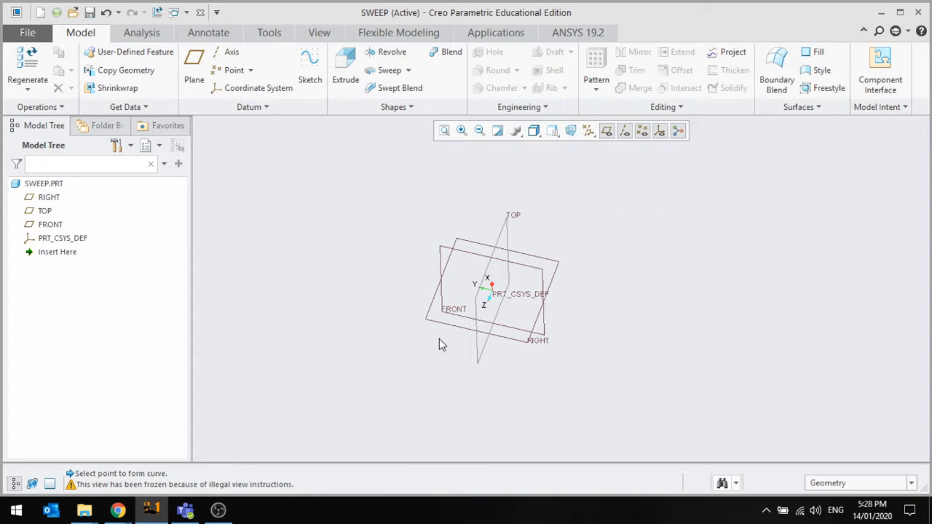
{"action": "mouse_move", "coordinate": [585, 304]}
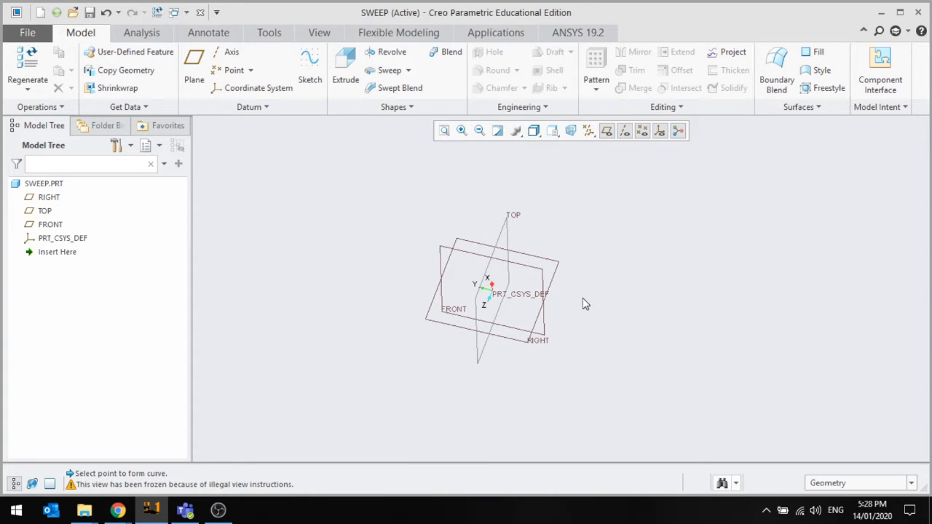
{"action": "mouse_move", "coordinate": [408, 169]}
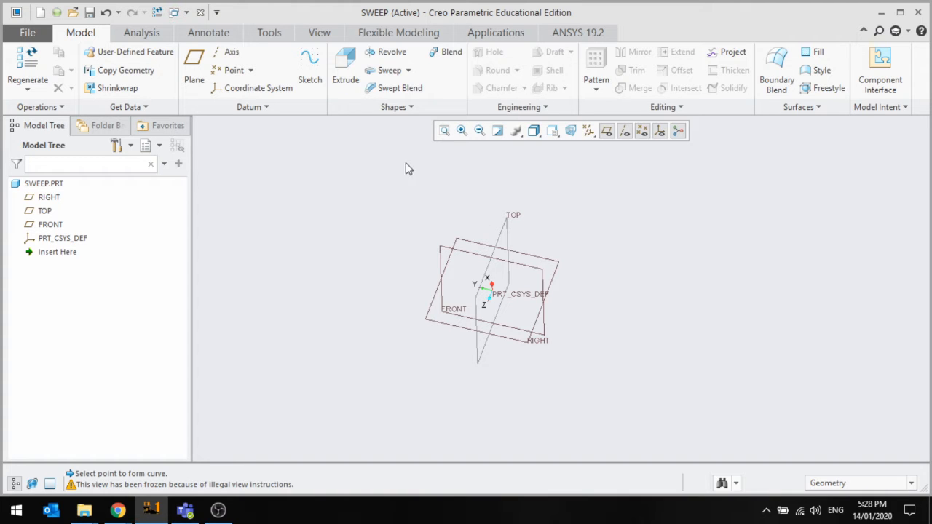
{"action": "mouse_move", "coordinate": [552, 369]}
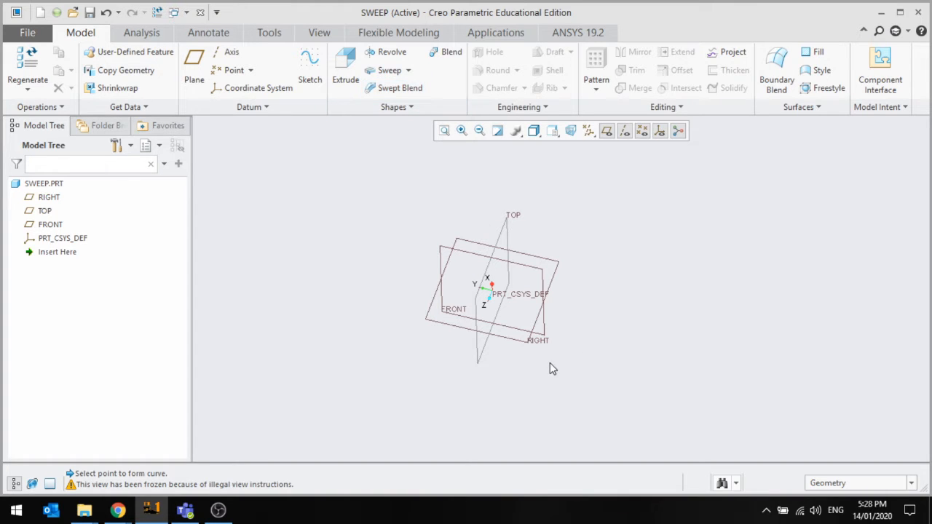
Step: Select the RIGHT datum plane as the sketch placement
{"action": "left_click", "coordinate": [252, 106]}
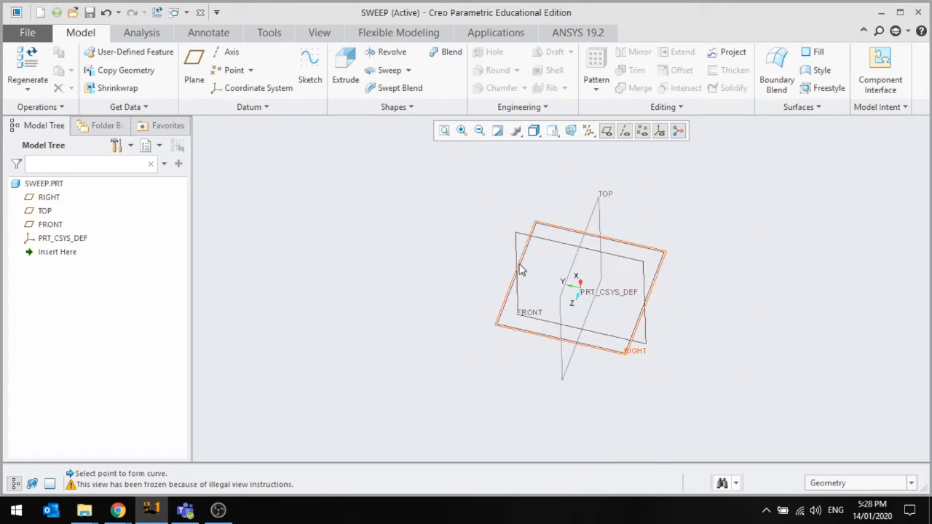
Step: Sketch a spline on the RIGHT plane arching from the origin out to the left
{"action": "left_click", "coordinate": [521, 270]}
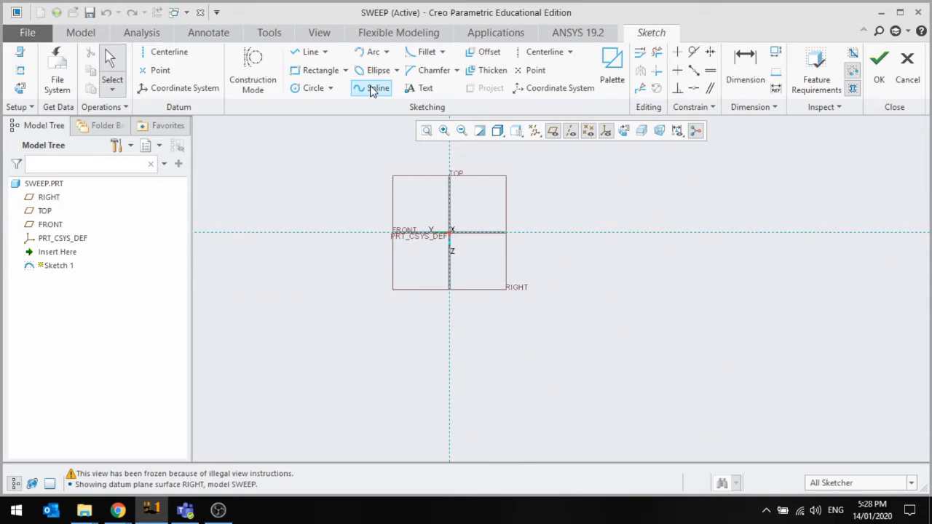
{"action": "left_click", "coordinate": [378, 88]}
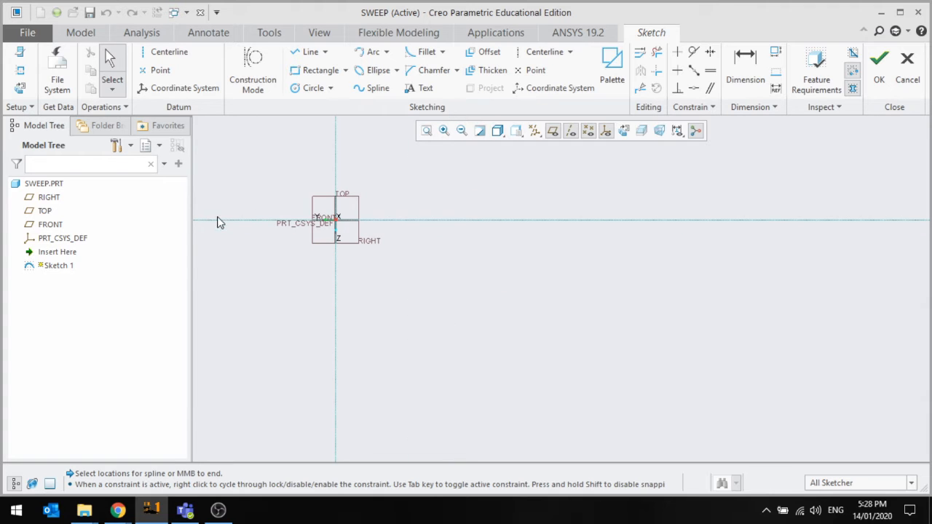
{"action": "left_click", "coordinate": [377, 87]}
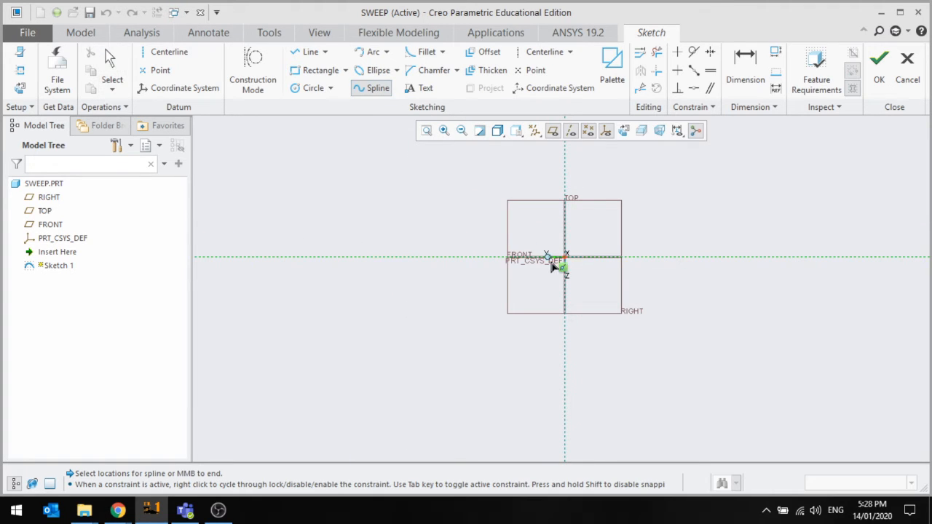
{"action": "left_click", "coordinate": [338, 259]}
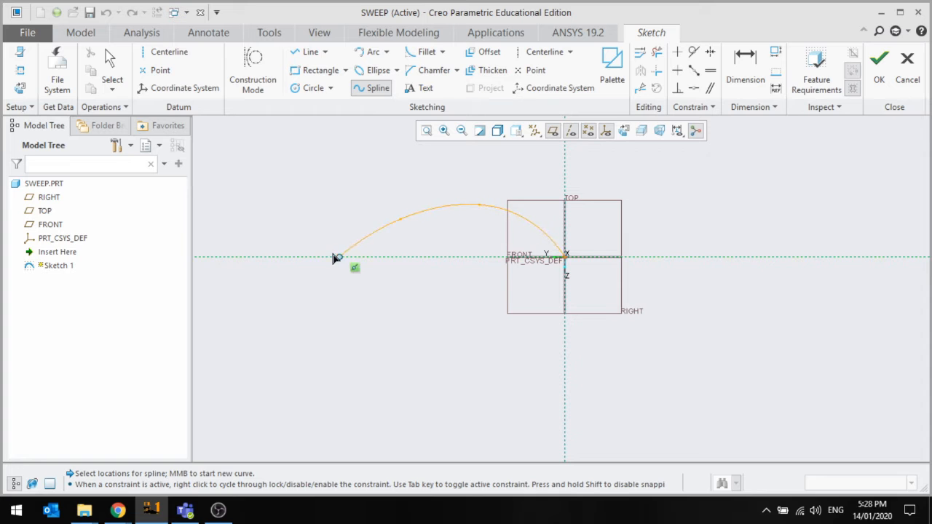
{"action": "left_click", "coordinate": [334, 259]}
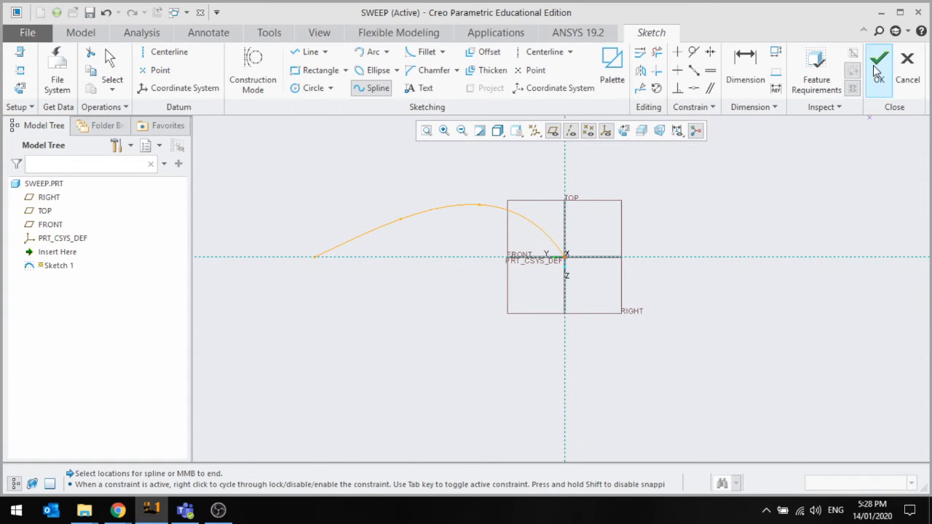
Step: Accept Sketch 1 and begin a Sweep using it as trajectory, entering the section sketch
{"action": "left_click", "coordinate": [879, 59]}
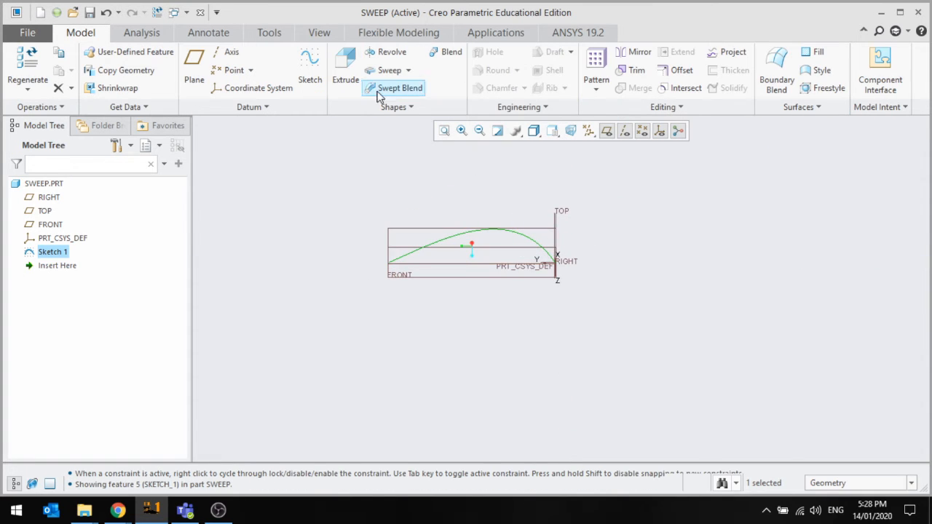
{"action": "left_click", "coordinate": [391, 70]}
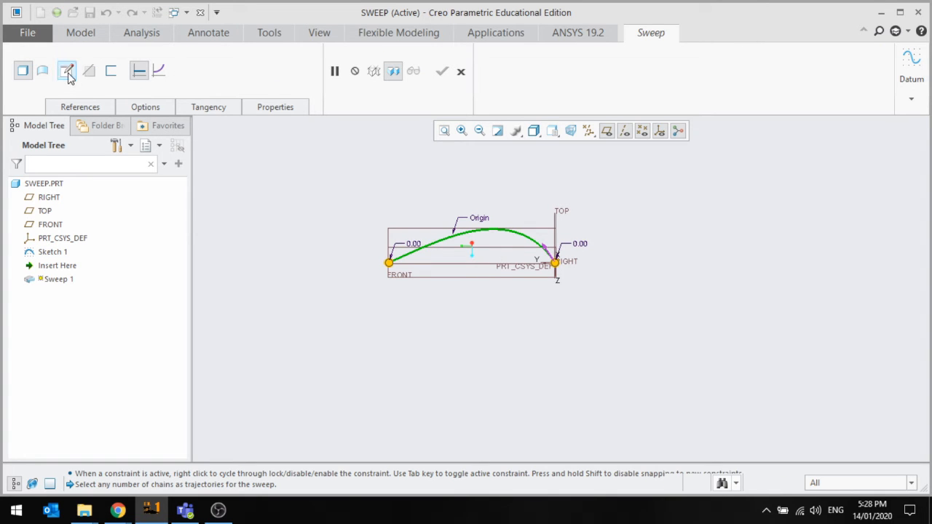
{"action": "mouse_move", "coordinate": [67, 70]}
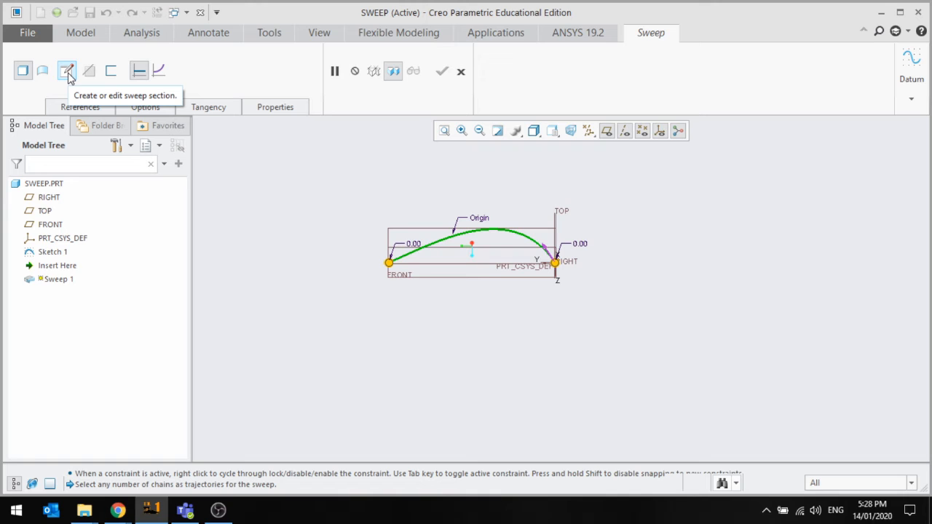
{"action": "left_click", "coordinate": [67, 70]}
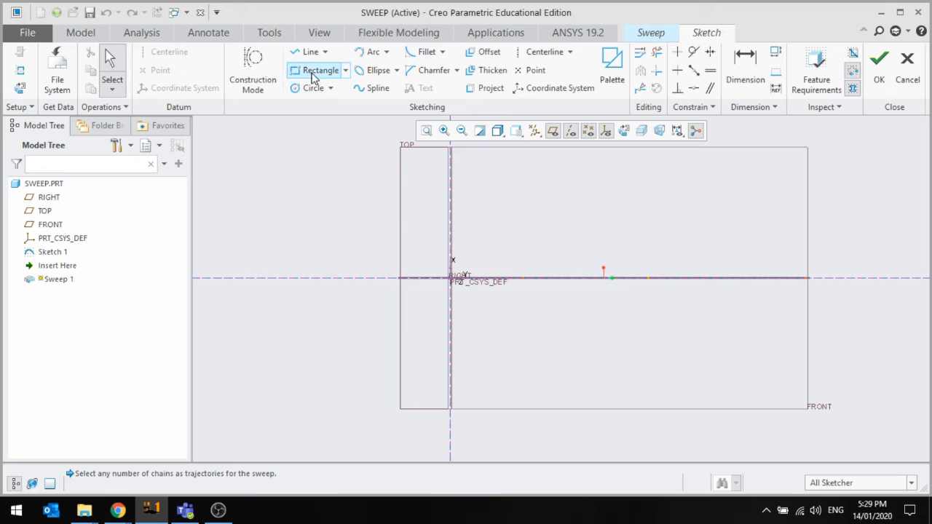
Step: Draw a rectangle around the section origin and accept it to preview the solid sweep
{"action": "left_click", "coordinate": [319, 70]}
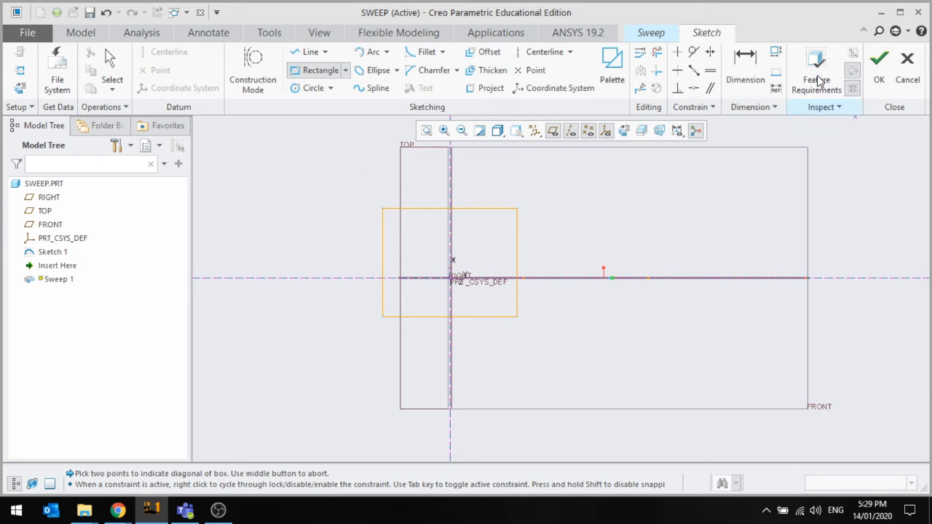
{"action": "left_click", "coordinate": [879, 58]}
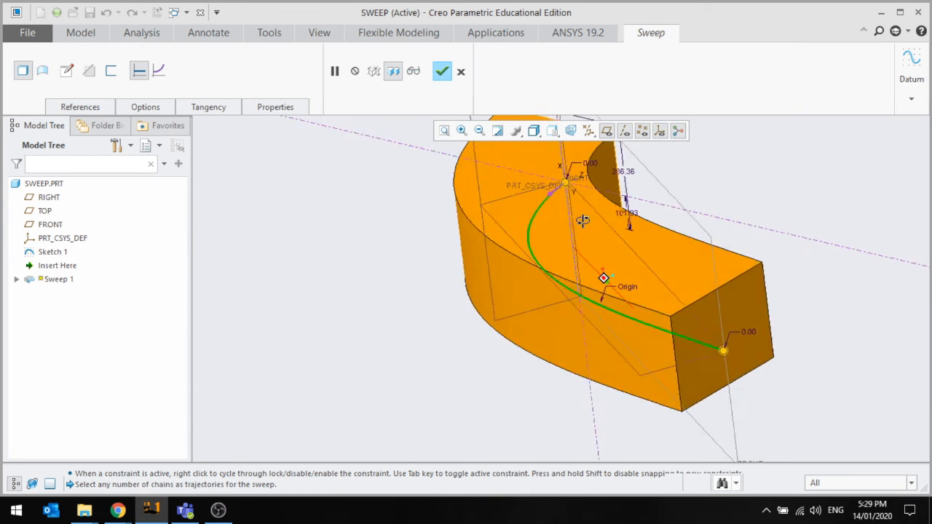